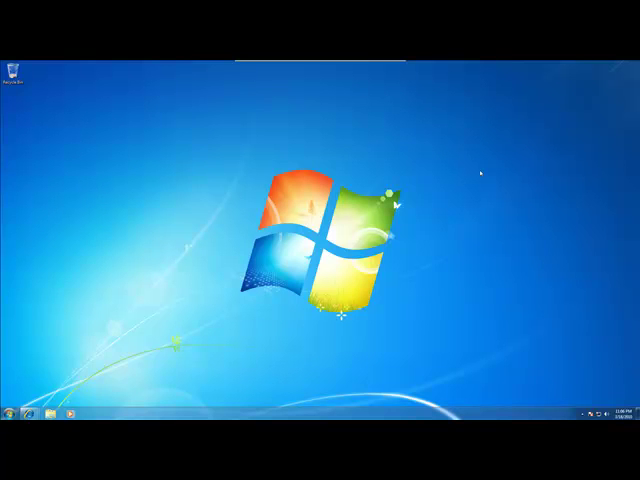
{"action": "mouse_move", "coordinate": [336, 276]}
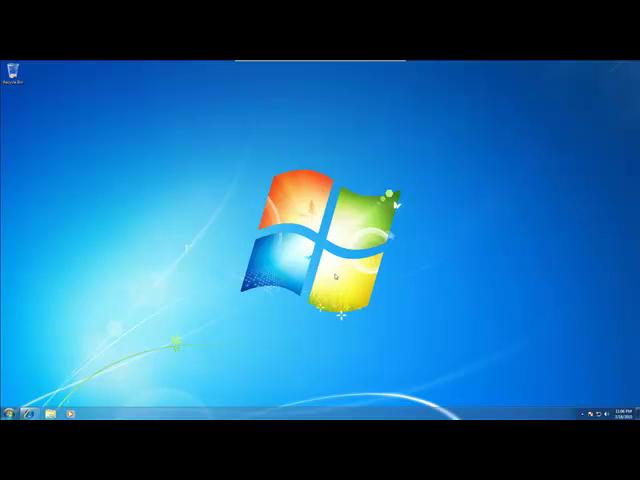
{"action": "mouse_move", "coordinate": [248, 160]}
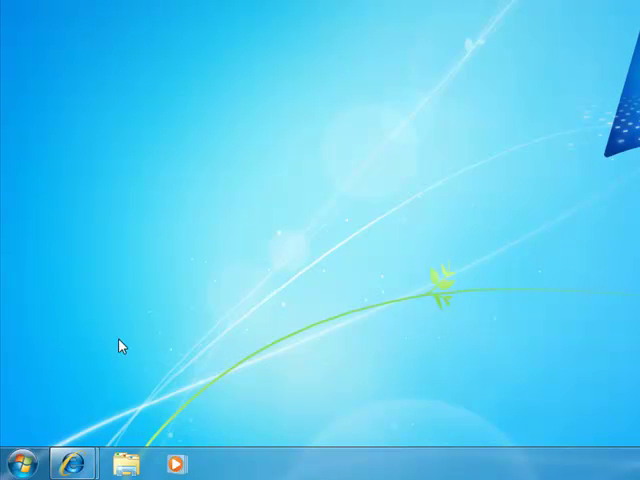
{"action": "mouse_move", "coordinate": [72, 465]}
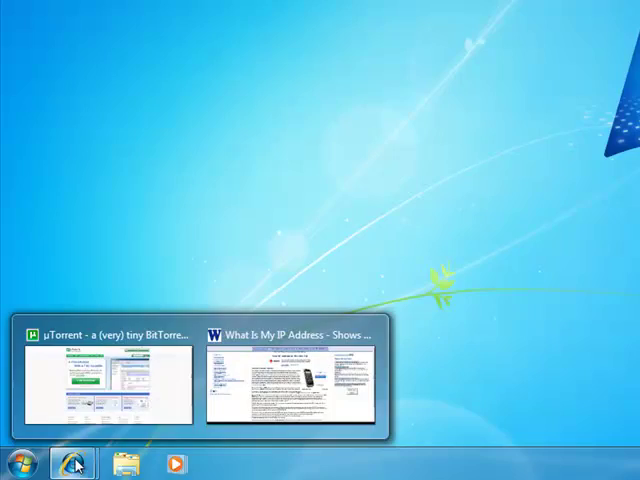
Download the µTorrent installer utorrent.exe to the Desktop and run it
{"action": "left_click", "coordinate": [106, 378]}
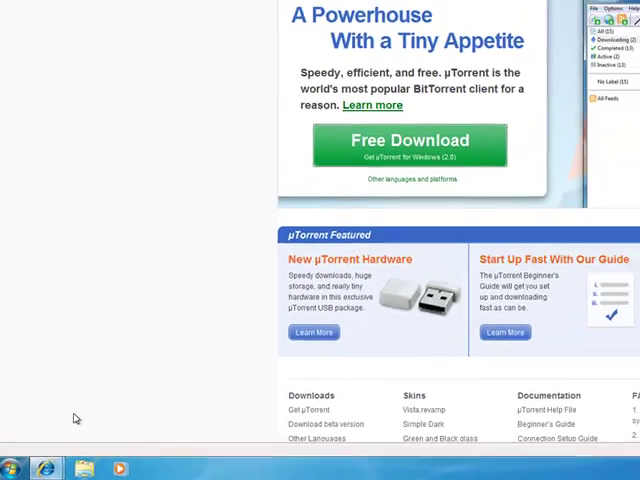
{"action": "left_click", "coordinate": [405, 140]}
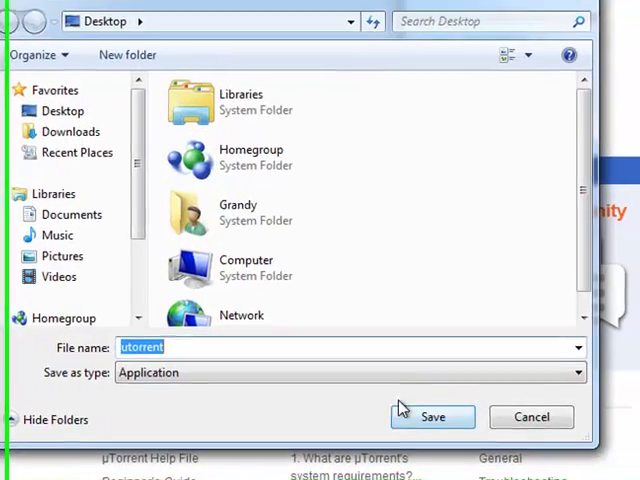
{"action": "left_click", "coordinate": [432, 417]}
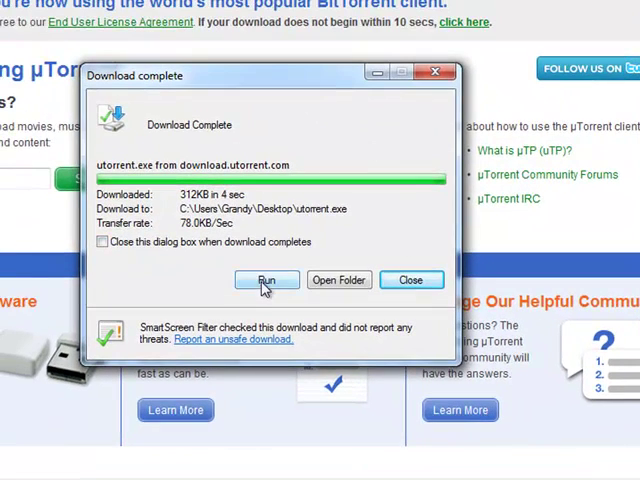
{"action": "left_click", "coordinate": [266, 280]}
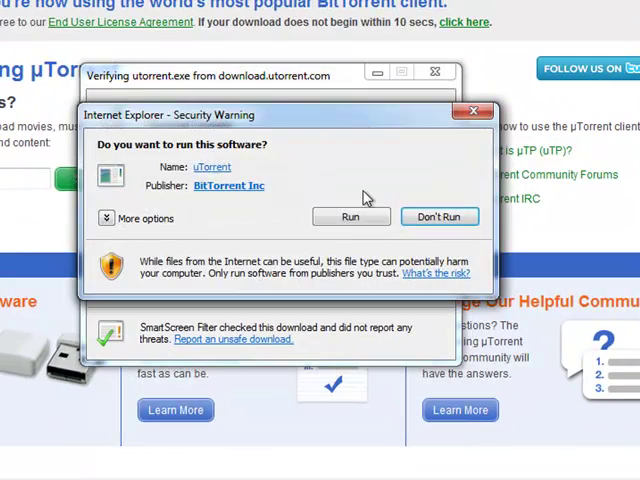
Run the µTorrent installer, accept the license, and keep the default location and shortcuts
{"action": "left_click", "coordinate": [351, 217]}
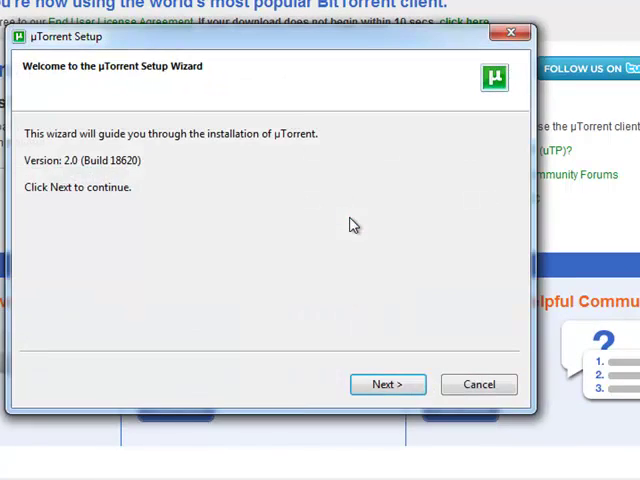
{"action": "left_click", "coordinate": [387, 384]}
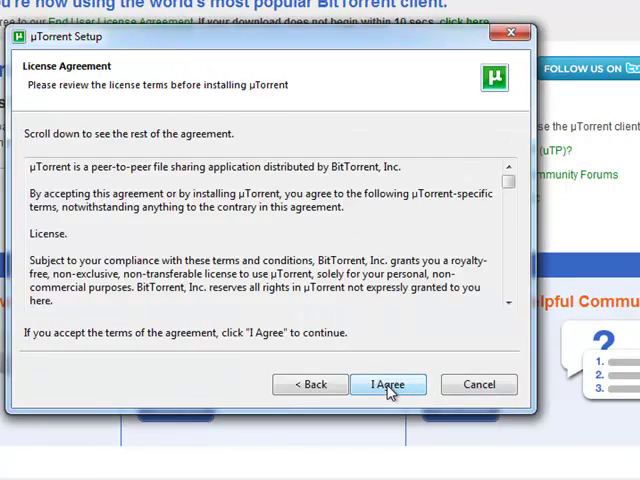
{"action": "left_click", "coordinate": [388, 384]}
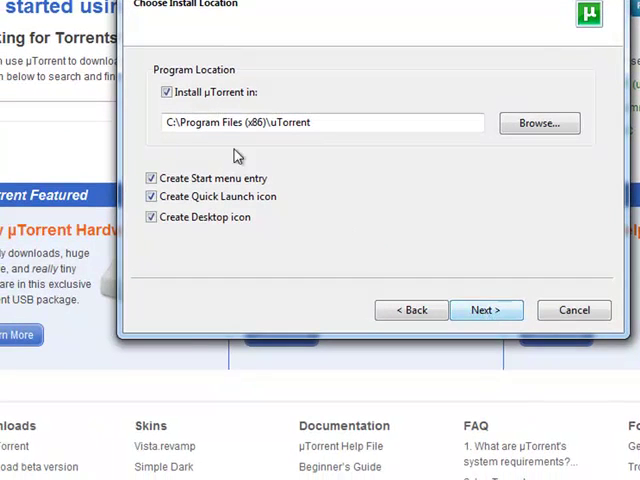
{"action": "mouse_move", "coordinate": [308, 265]}
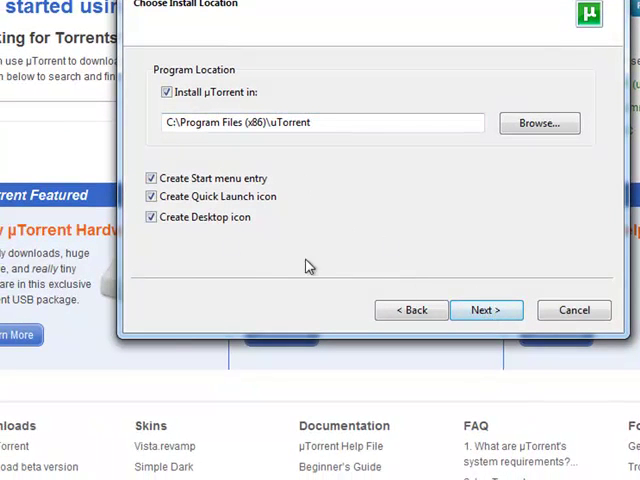
{"action": "left_click", "coordinate": [487, 309]}
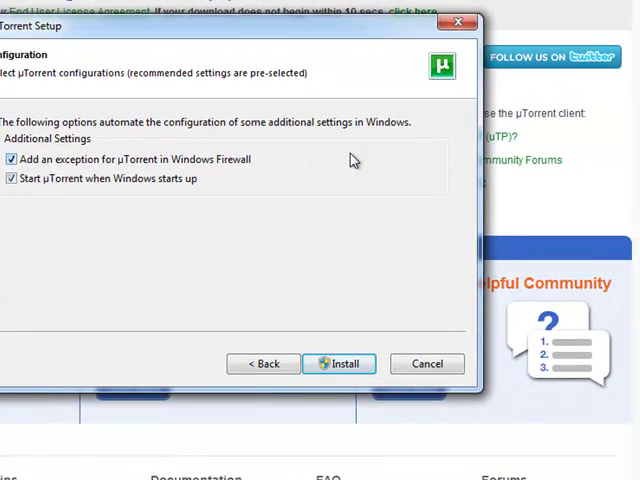
Install with both additional settings enabled, approving the administrator prompt
{"action": "left_click", "coordinate": [338, 363]}
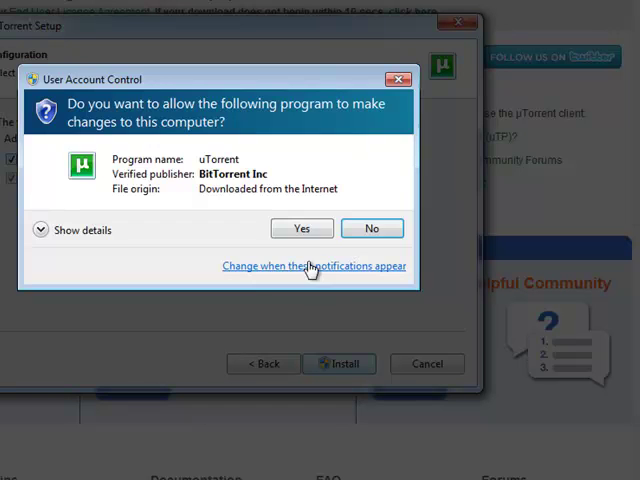
{"action": "left_click", "coordinate": [301, 228]}
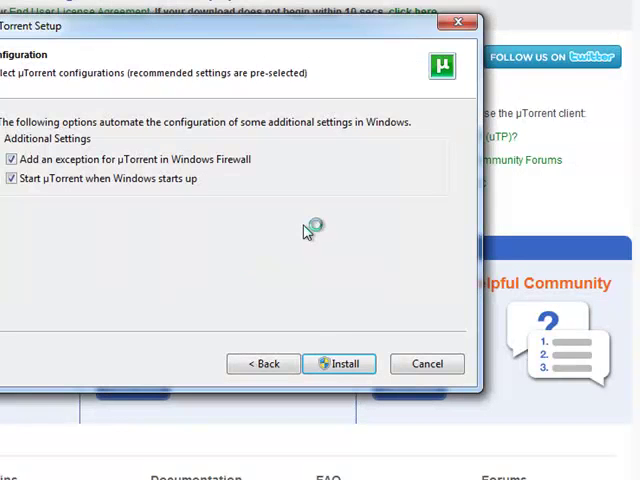
{"action": "mouse_move", "coordinate": [308, 232]}
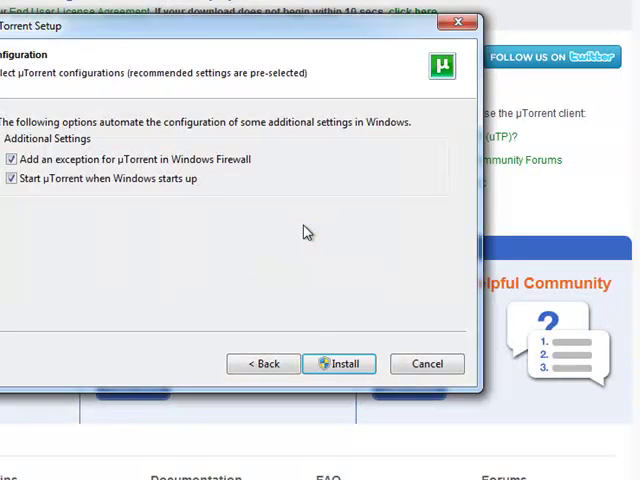
{"action": "left_click", "coordinate": [338, 363]}
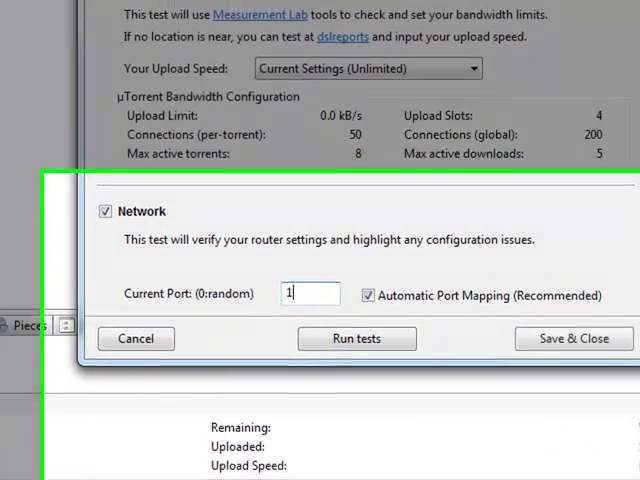
Enter 19999 as the current port and save the Setup Guide
{"action": "type", "text": "19999"}
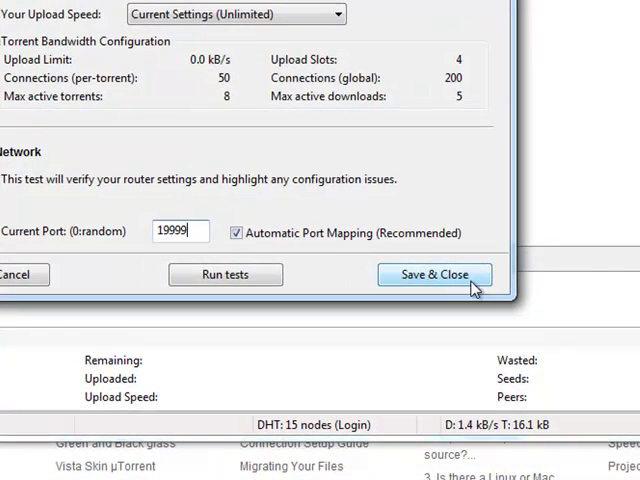
{"action": "left_click", "coordinate": [434, 274]}
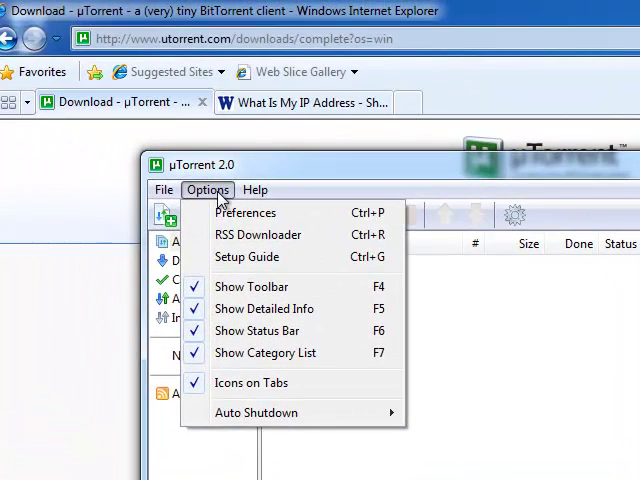
Set bt.enable_tracker to True in the Advanced preferences and confirm
{"action": "left_click", "coordinate": [245, 212]}
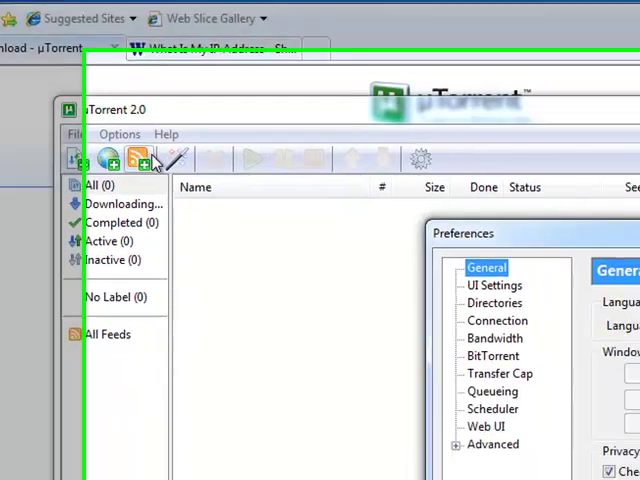
{"action": "left_click", "coordinate": [396, 382]}
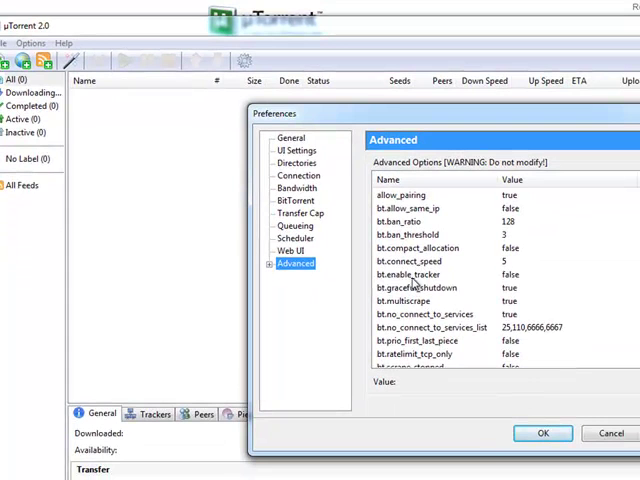
{"action": "left_click", "coordinate": [408, 274]}
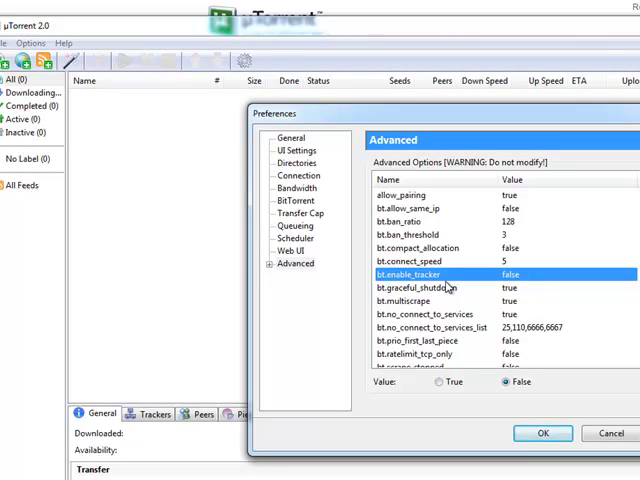
{"action": "mouse_move", "coordinate": [440, 382]}
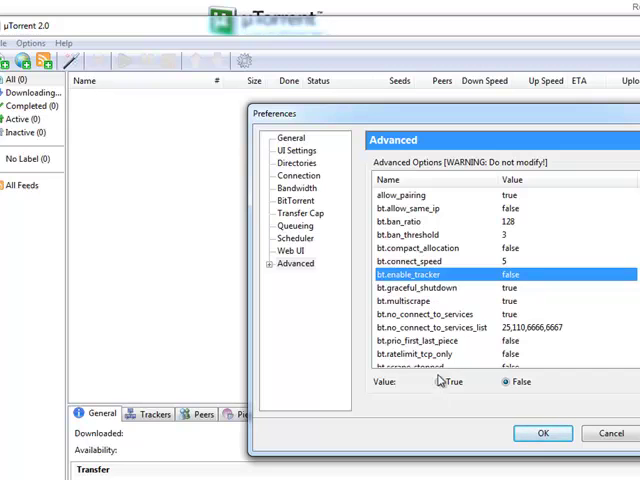
{"action": "left_click", "coordinate": [543, 433]}
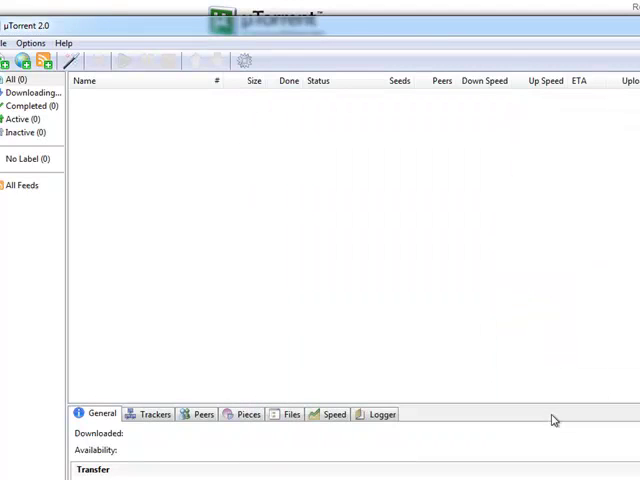
{"action": "mouse_move", "coordinate": [123, 109]}
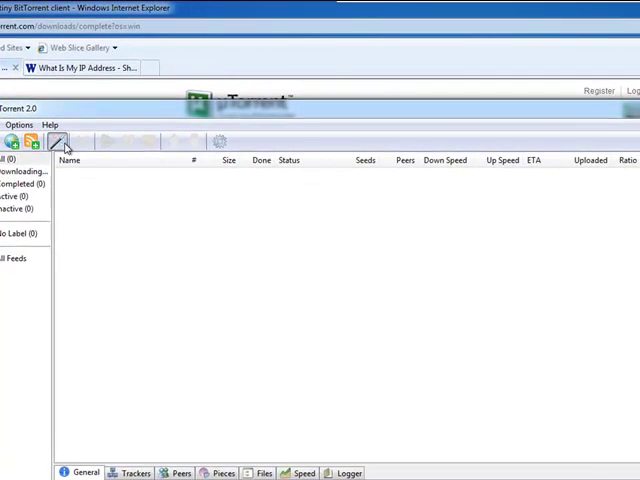
Create a new torrent with Kalimba.mp3 from Sample Music as its source file
{"action": "left_click", "coordinate": [57, 140]}
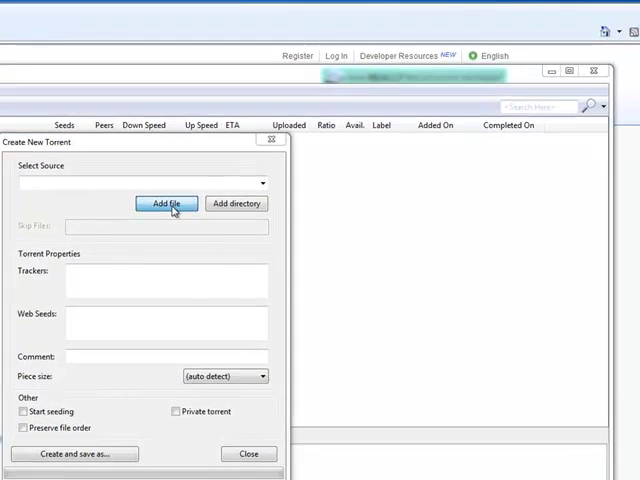
{"action": "left_click", "coordinate": [166, 204]}
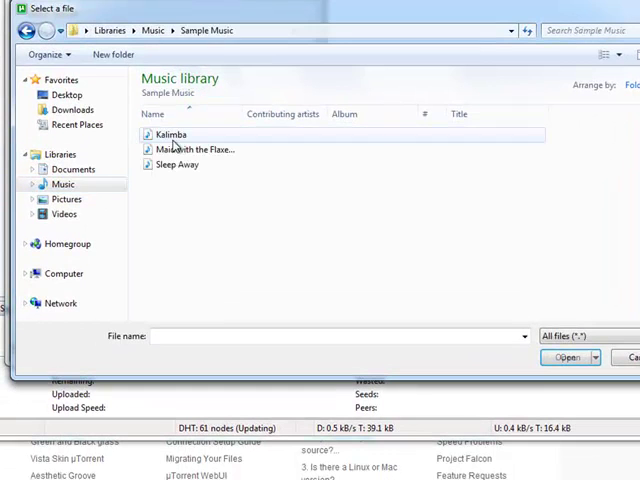
{"action": "left_click", "coordinate": [172, 134]}
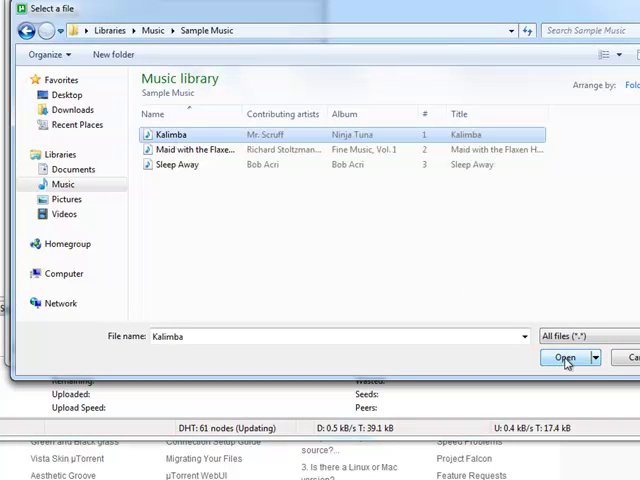
{"action": "left_click", "coordinate": [563, 358]}
{"action": "type", "text": "http://12"}
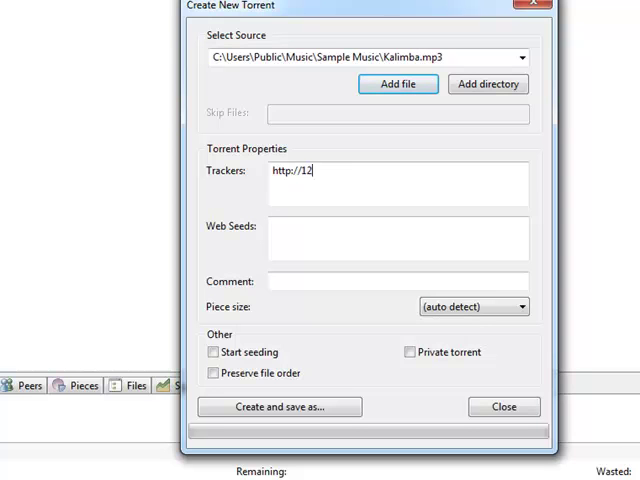
{"action": "type", "text": "3.132"}
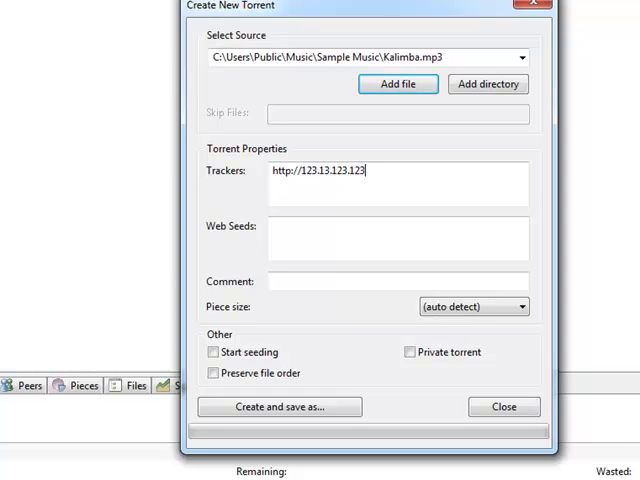
{"action": "type", "text": ":"}
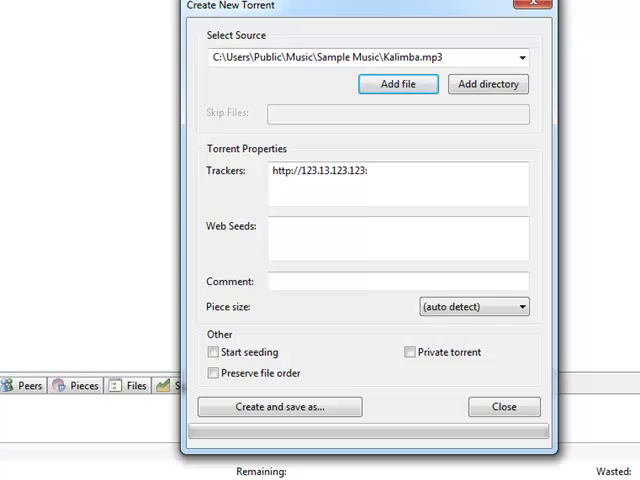
{"action": "left_click", "coordinate": [365, 170]}
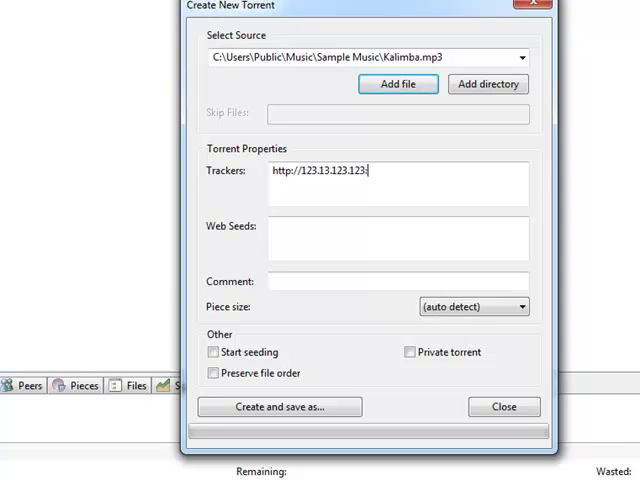
{"action": "type", "text": ":19999"}
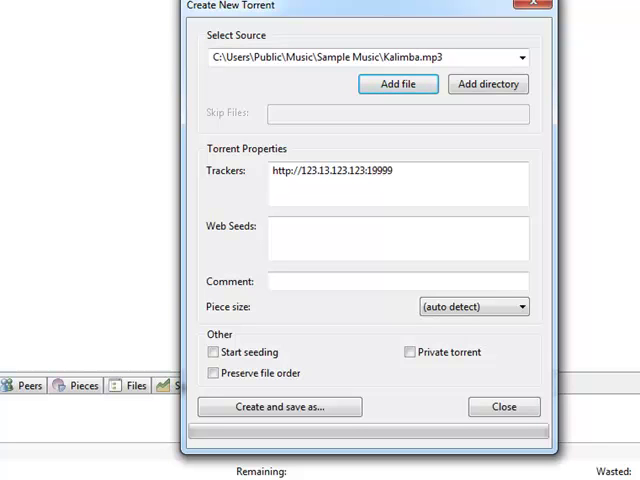
{"action": "type", "text": "/annou"}
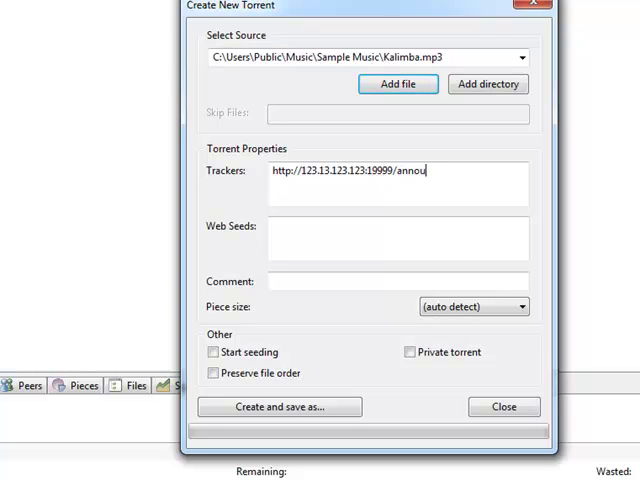
{"action": "type", "text": "nce"}
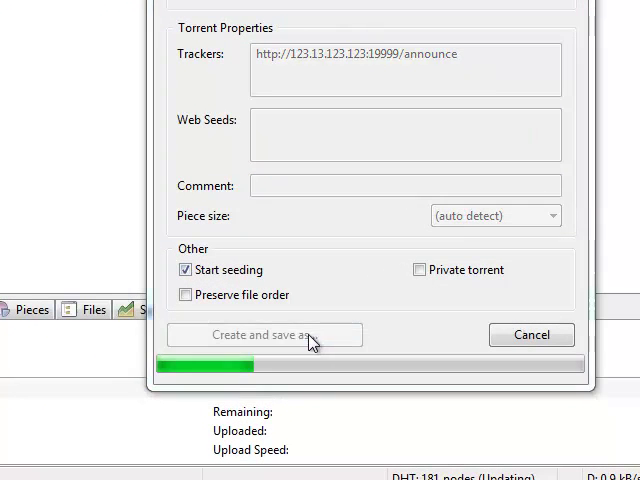
Save the Kalimba.mp3 torrent file into Sample Music and close the creator
{"action": "left_click", "coordinate": [264, 335]}
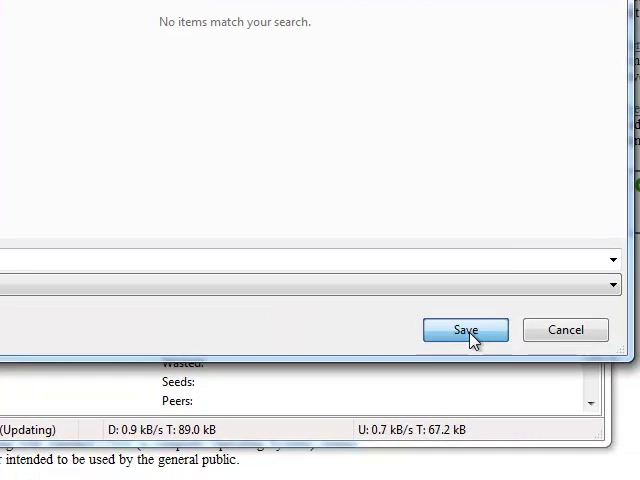
{"action": "left_click", "coordinate": [464, 330]}
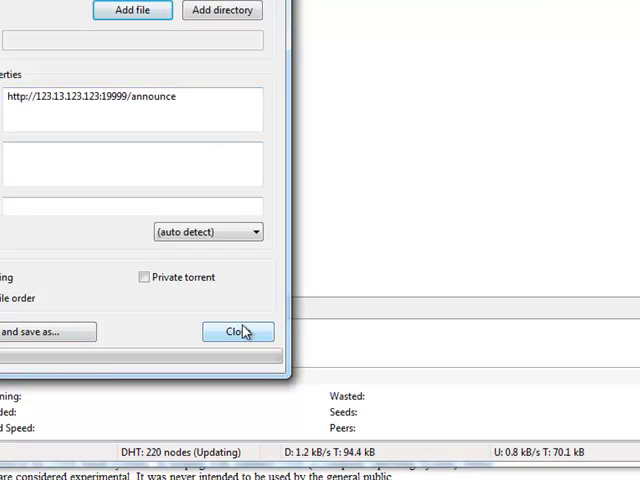
{"action": "left_click", "coordinate": [237, 331]}
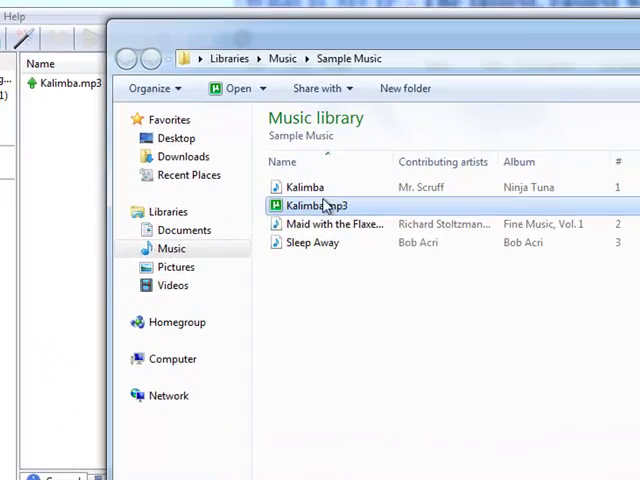
{"action": "mouse_move", "coordinate": [322, 210]}
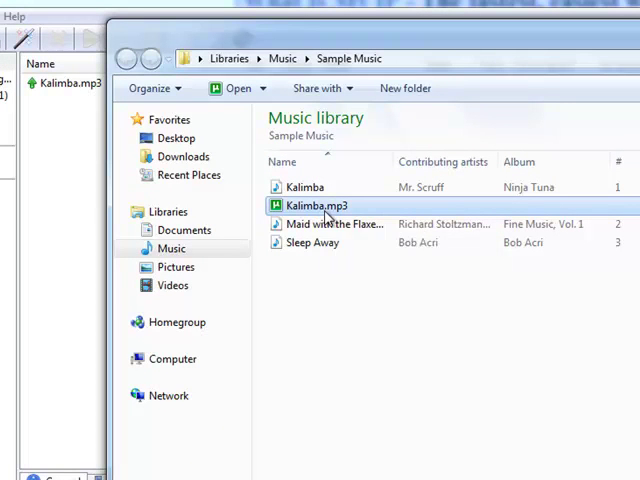
Right-click the Kalimba.mp3 torrent file in Sample Music to confirm its type
{"action": "right_click", "coordinate": [315, 205]}
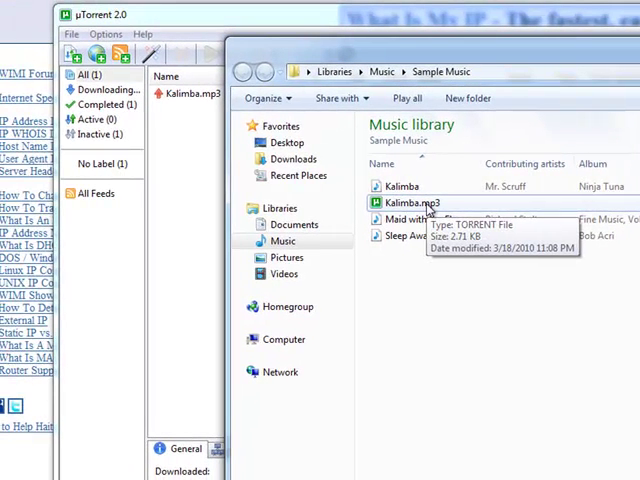
{"action": "mouse_move", "coordinate": [175, 249]}
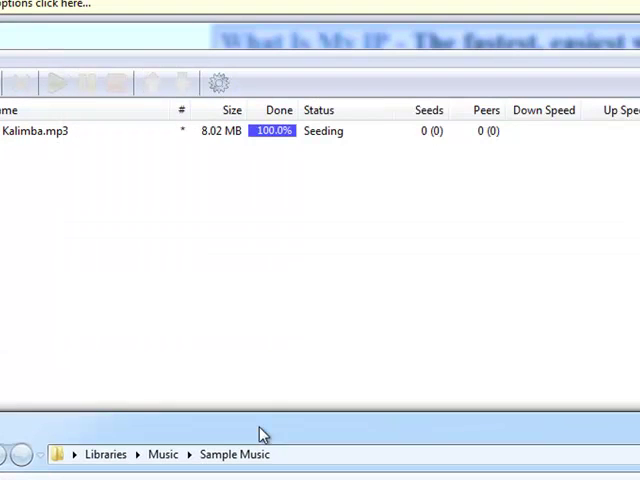
{"action": "mouse_move", "coordinate": [398, 40]}
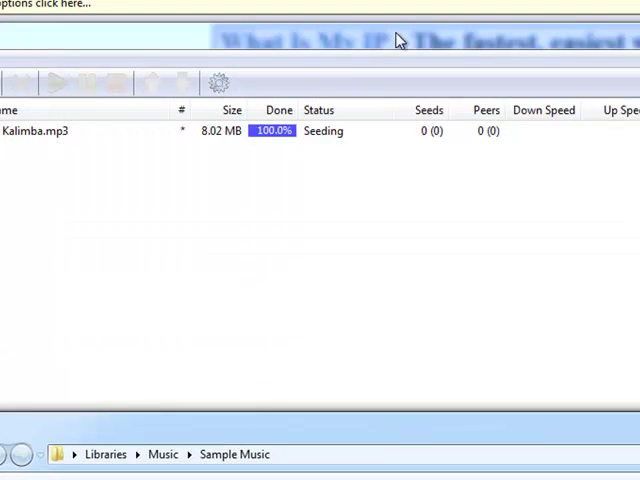